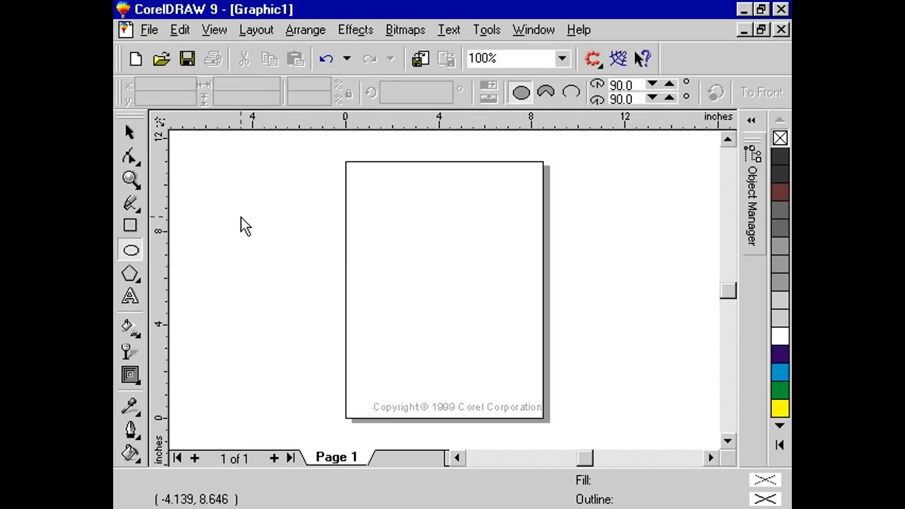
{"action": "mouse_move", "coordinate": [346, 221]}
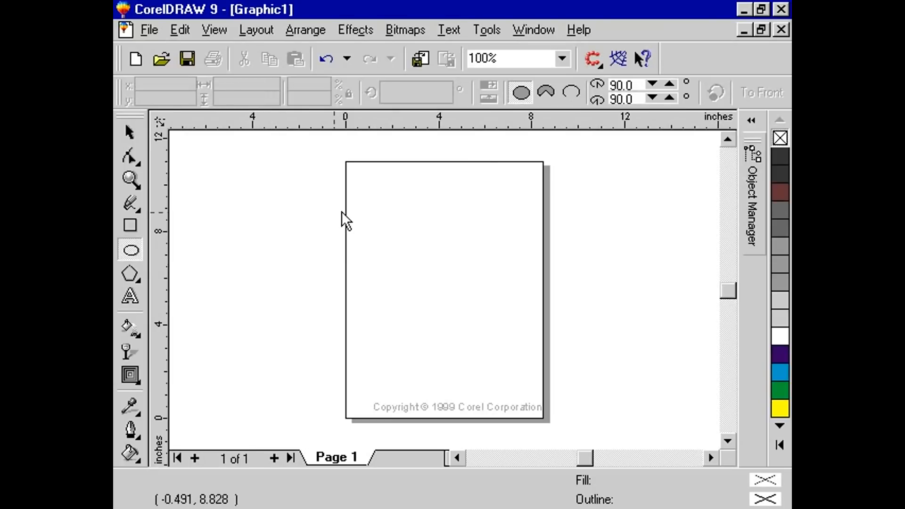
{"action": "mouse_move", "coordinate": [397, 193]}
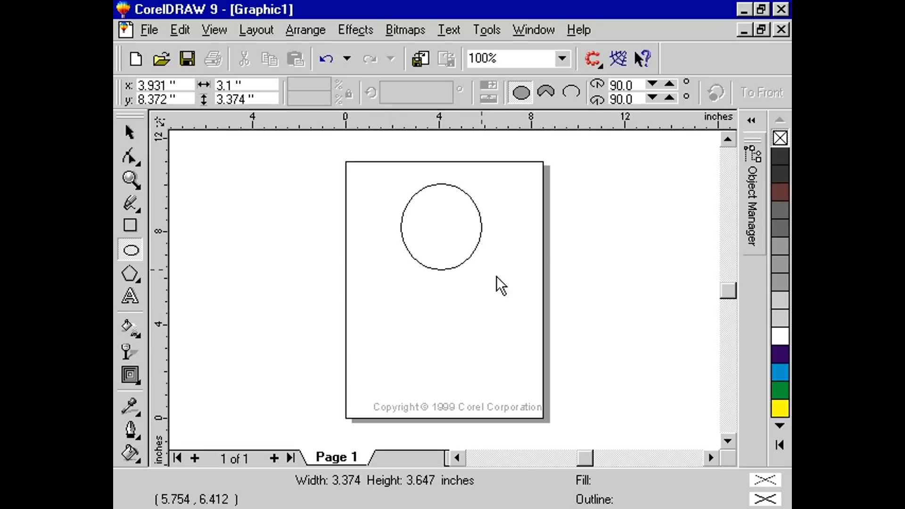
Step: Draw an unfilled circle with the Ellipse tool near the top of the page
{"action": "left_click", "coordinate": [442, 227]}
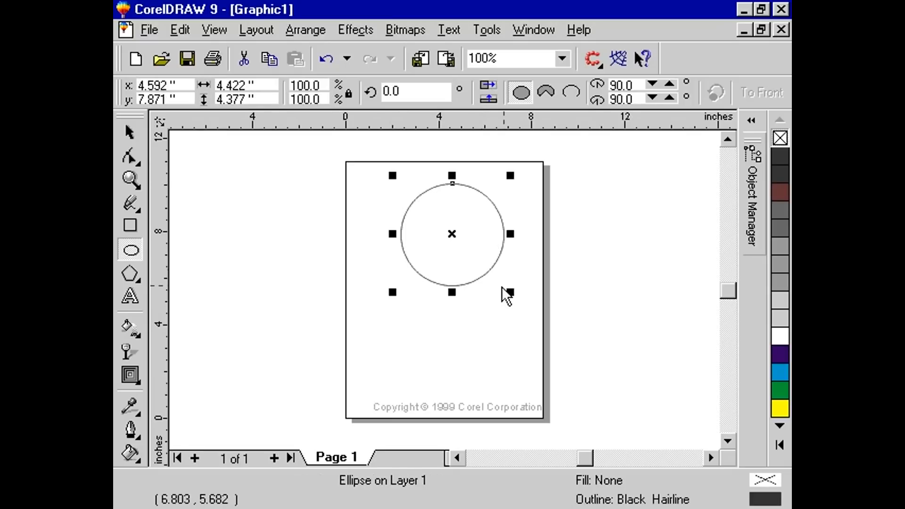
{"action": "mouse_move", "coordinate": [142, 309]}
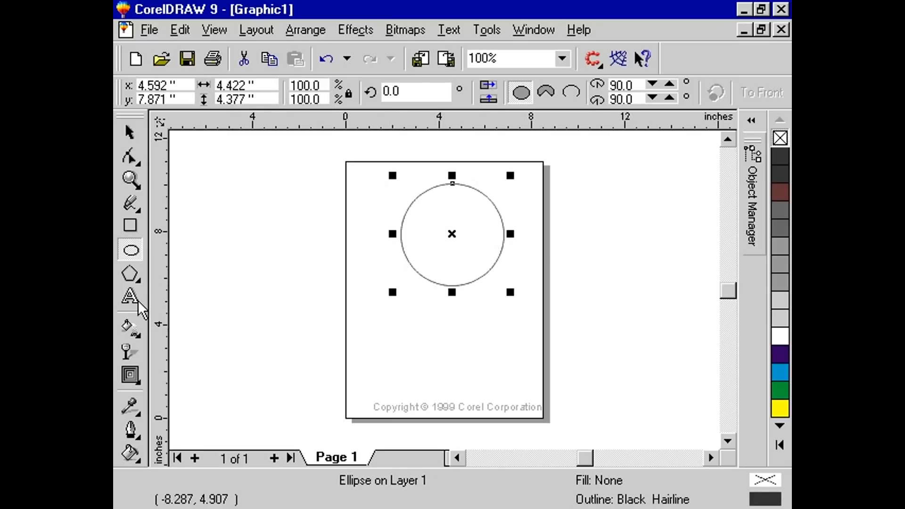
Step: Add artistic text 'Jim goes round and round' below the circle and select it with the circle
{"action": "left_click", "coordinate": [130, 296]}
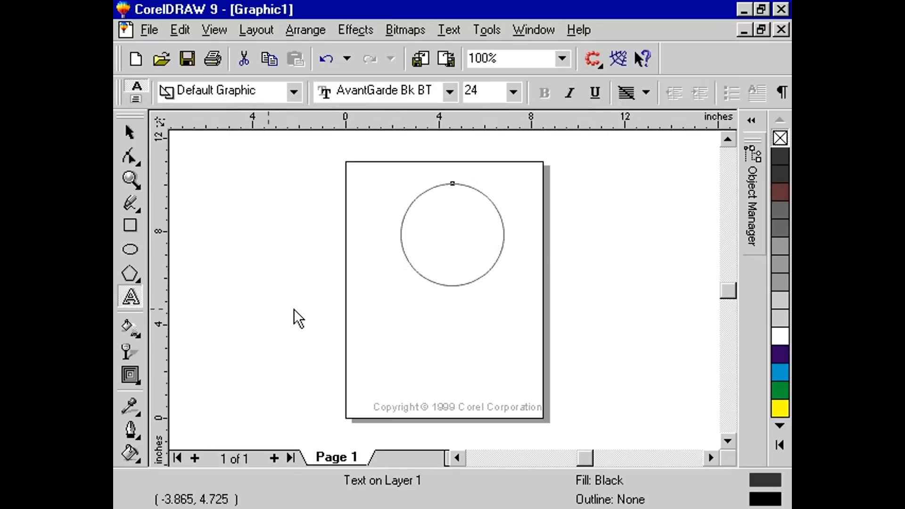
{"action": "left_click", "coordinate": [373, 309]}
{"action": "type", "text": "Jim goes round and roun"}
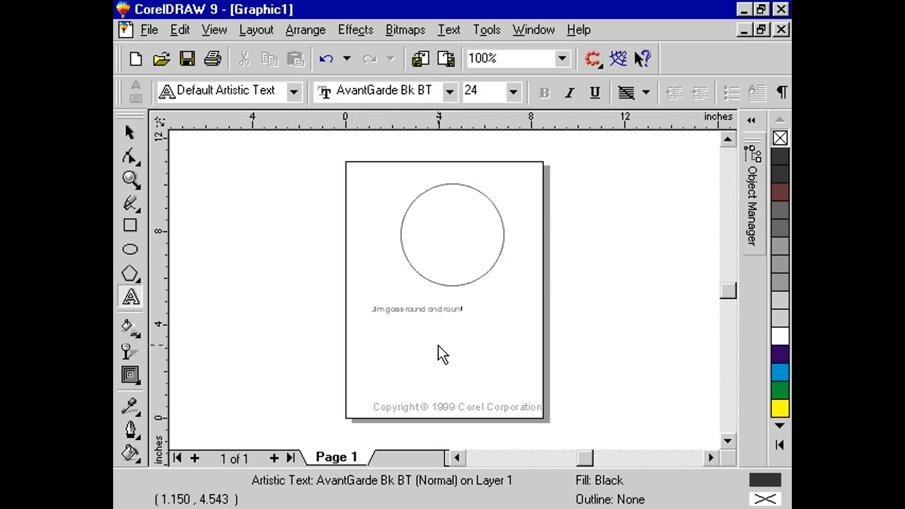
{"action": "left_click", "coordinate": [417, 310]}
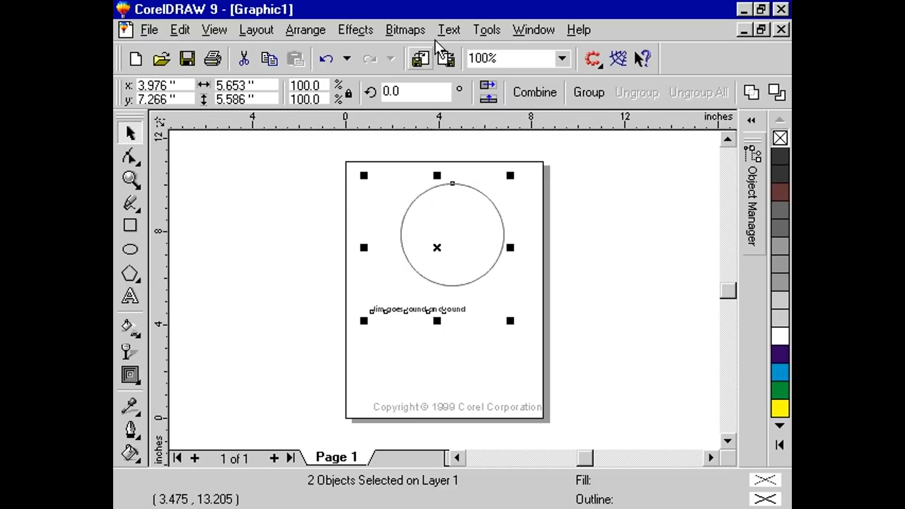
Step: Apply Fit Text To Path so the sentence curves along the top of the circle
{"action": "left_click", "coordinate": [449, 29]}
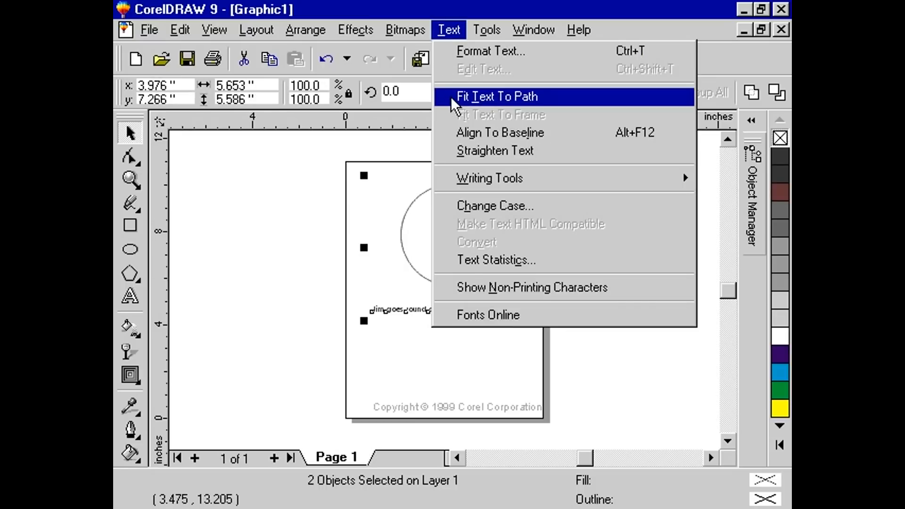
{"action": "left_click", "coordinate": [498, 96]}
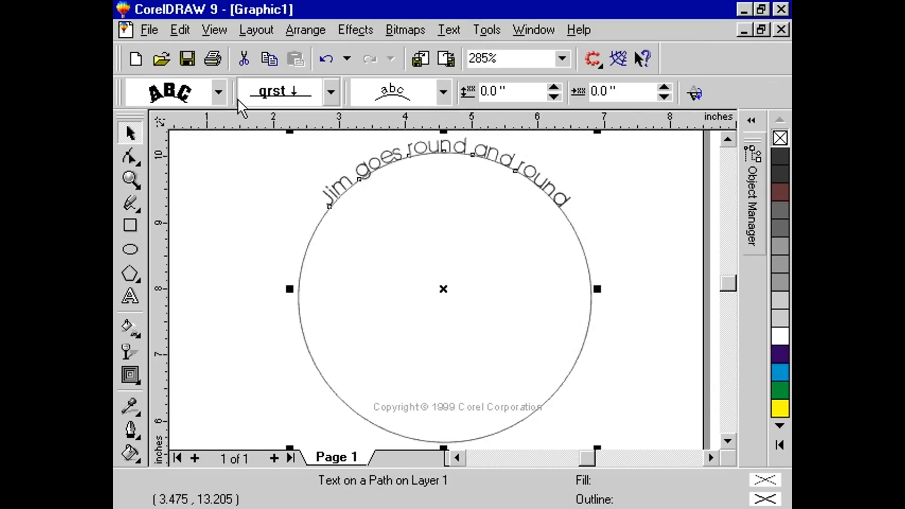
Step: Try the Text Orientation styles and settle on vertically skewed upright letters
{"action": "left_click", "coordinate": [218, 91]}
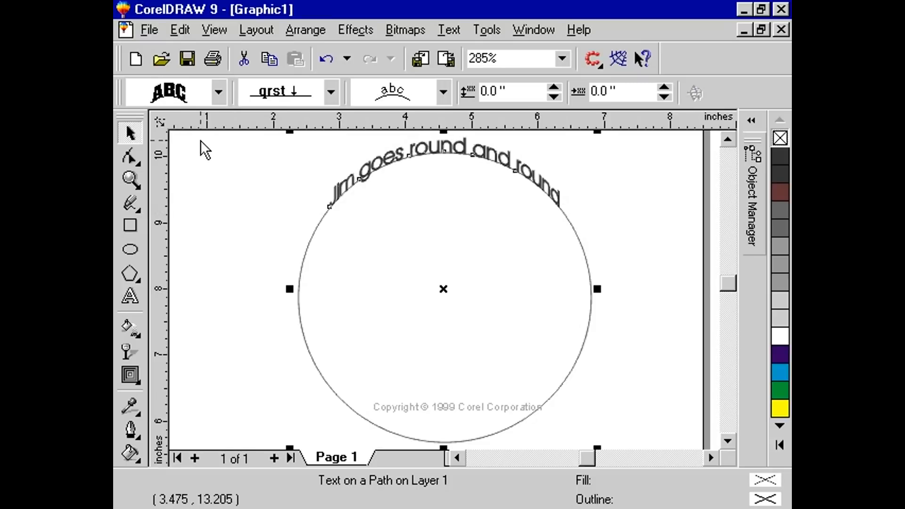
{"action": "left_click", "coordinate": [218, 91]}
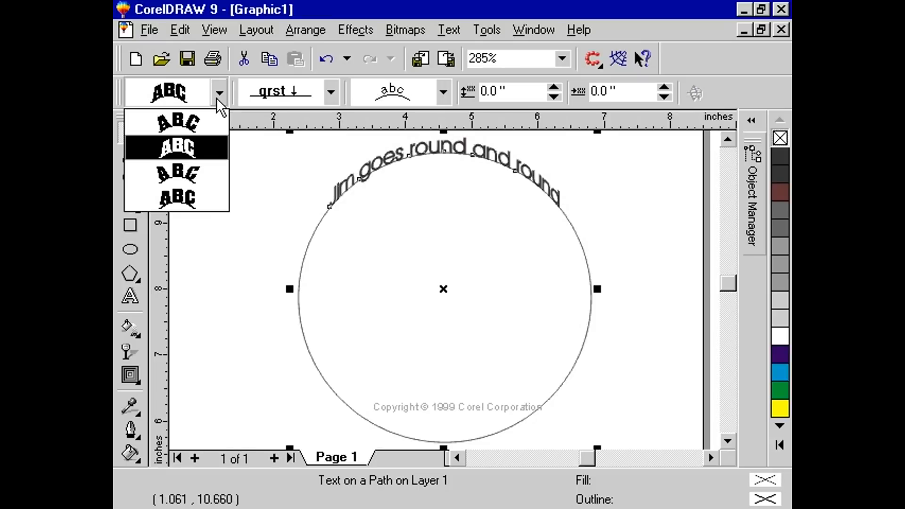
{"action": "left_click", "coordinate": [178, 148]}
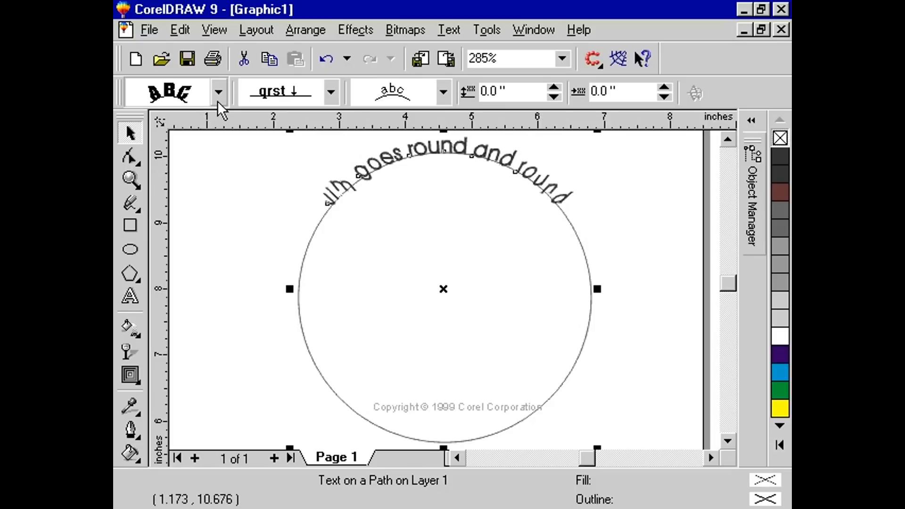
{"action": "left_click", "coordinate": [218, 93]}
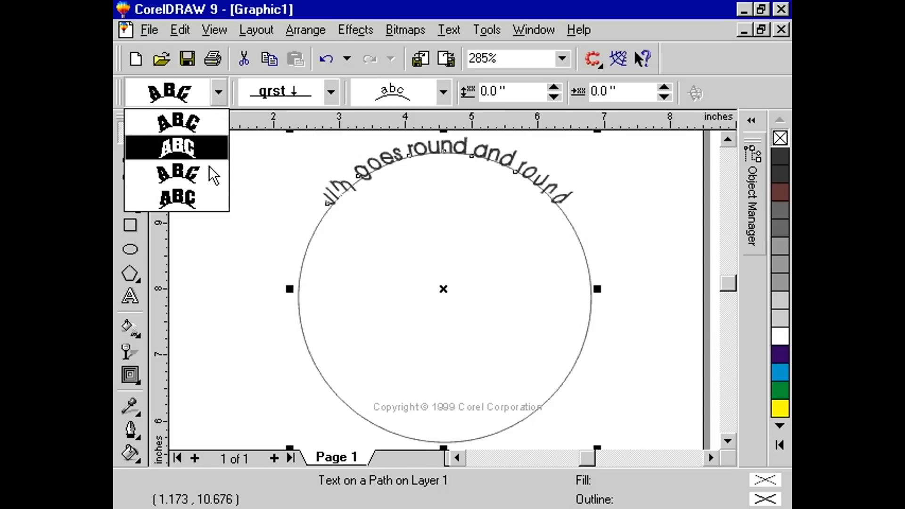
{"action": "left_click", "coordinate": [176, 148]}
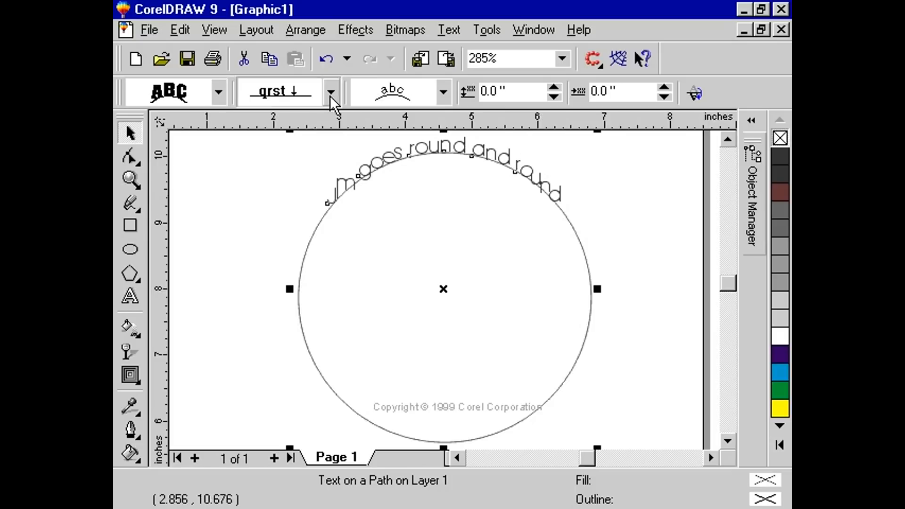
Step: Try each Vertical Placement option for the curved text and keep the last one
{"action": "left_click", "coordinate": [330, 91]}
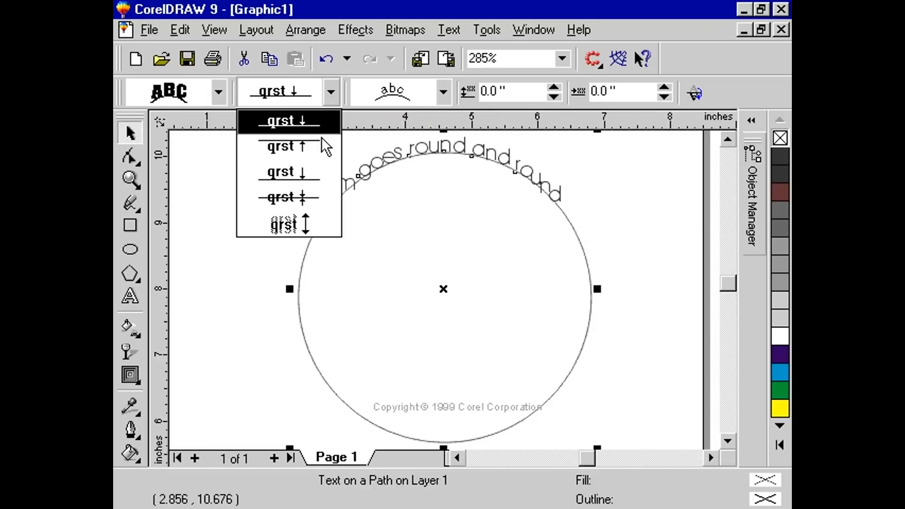
{"action": "mouse_move", "coordinate": [289, 146]}
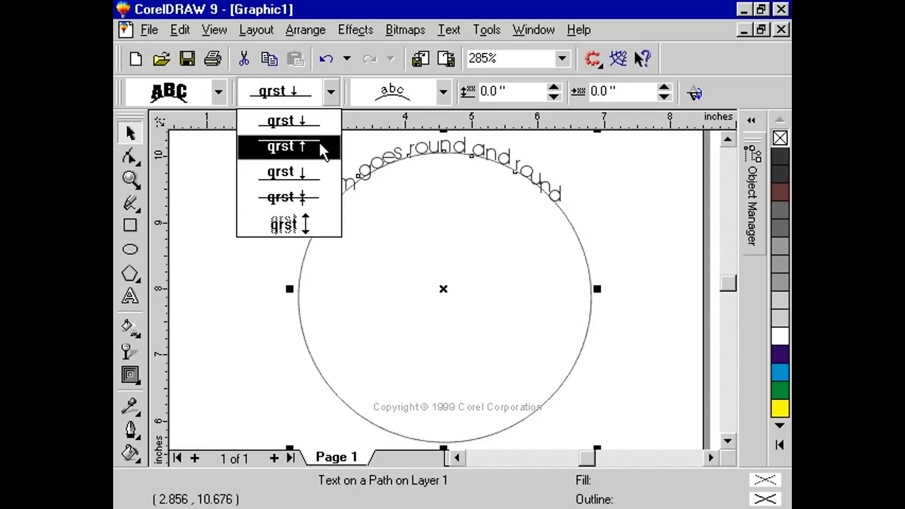
{"action": "left_click", "coordinate": [286, 146]}
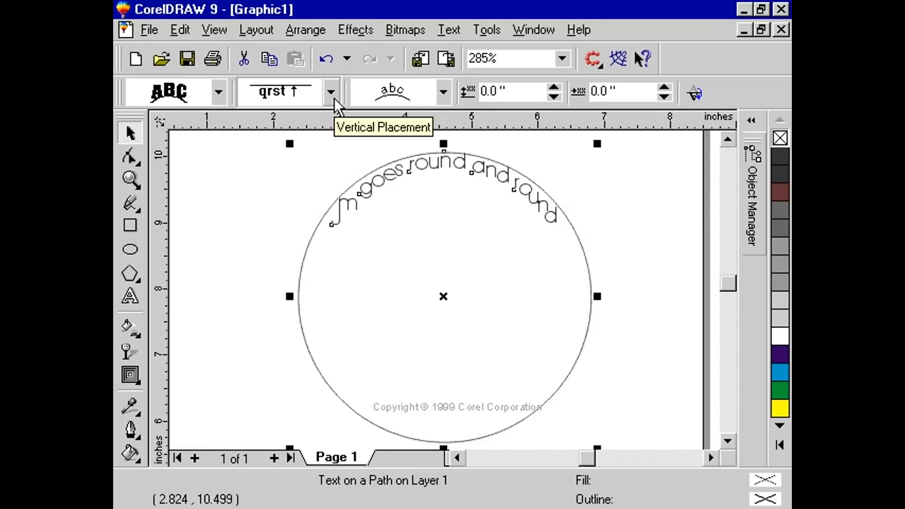
{"action": "left_click", "coordinate": [331, 92]}
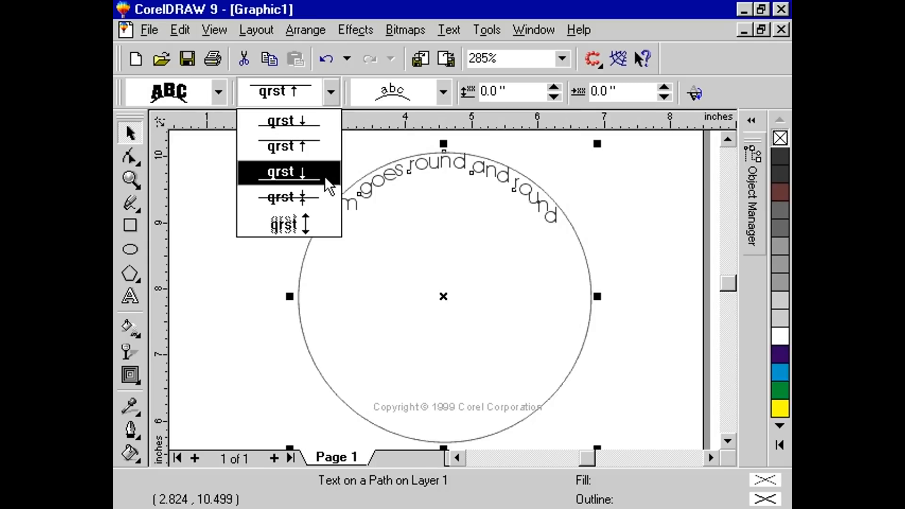
{"action": "left_click", "coordinate": [284, 171]}
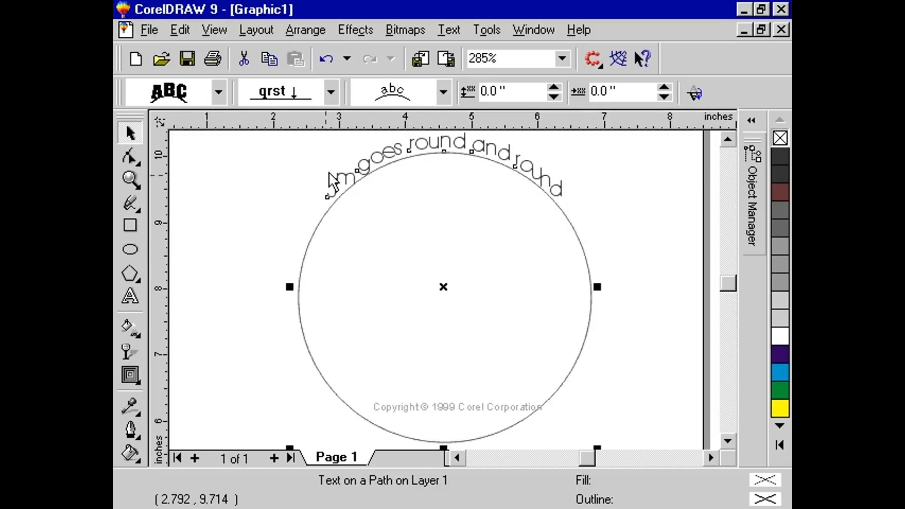
{"action": "left_click", "coordinate": [330, 93]}
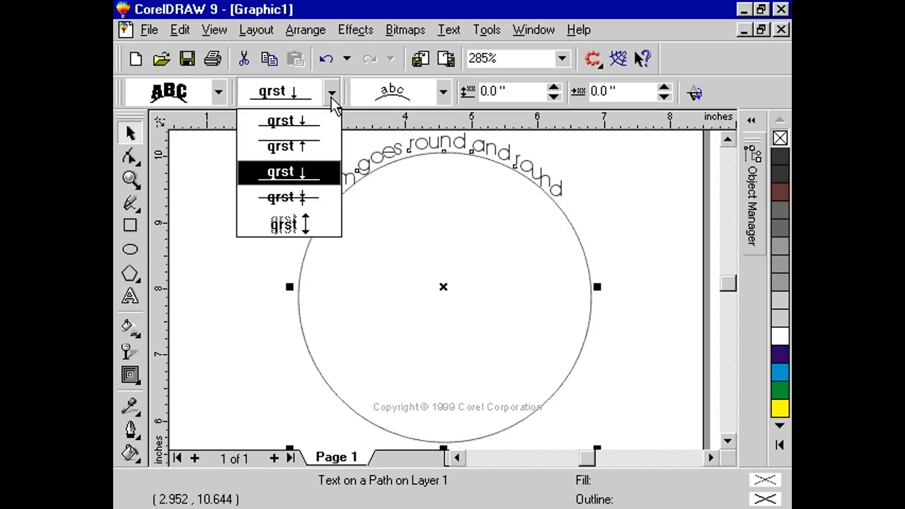
{"action": "left_click", "coordinate": [287, 197]}
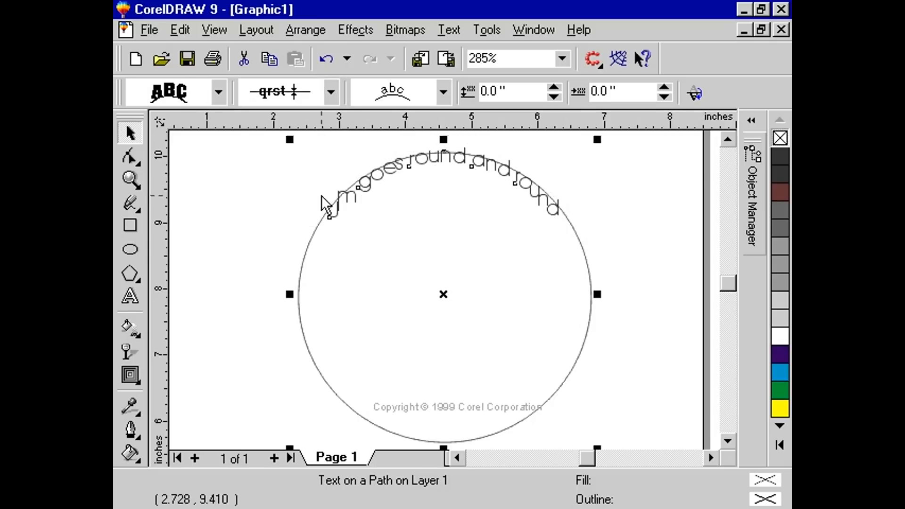
{"action": "left_click", "coordinate": [331, 92]}
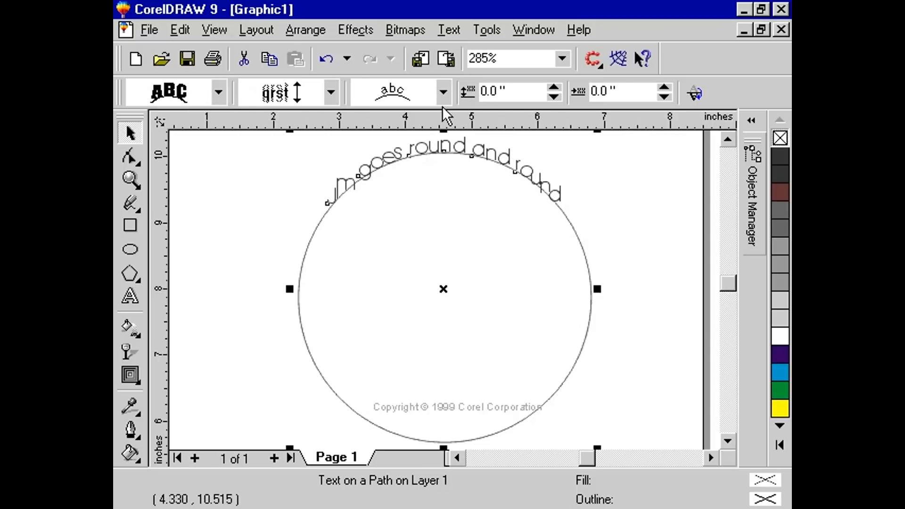
{"action": "mouse_move", "coordinate": [447, 107]}
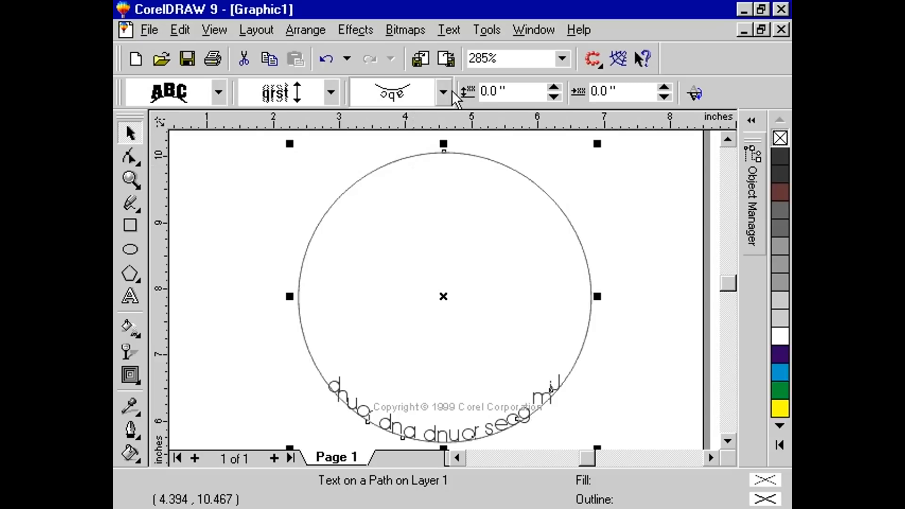
Step: Set Text Placement to the left quadrant so the sentence runs down the circle's left side
{"action": "left_click", "coordinate": [443, 93]}
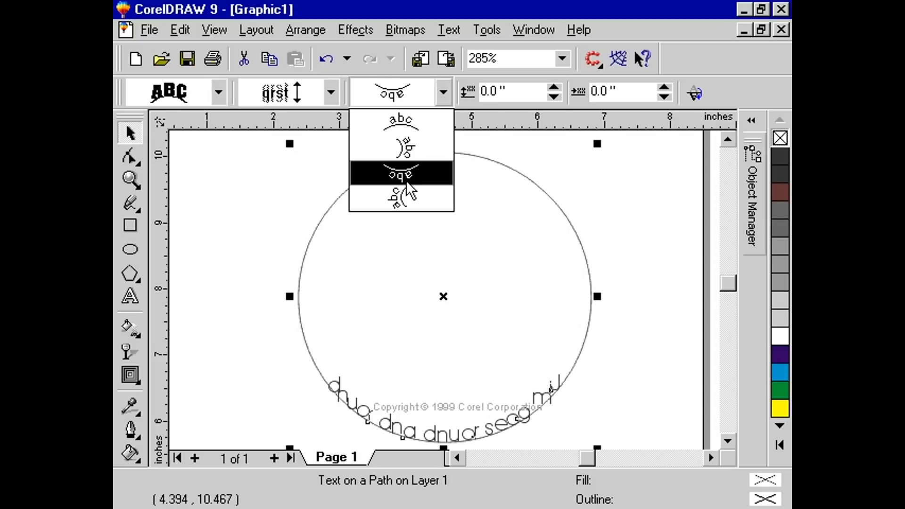
{"action": "left_click", "coordinate": [401, 176]}
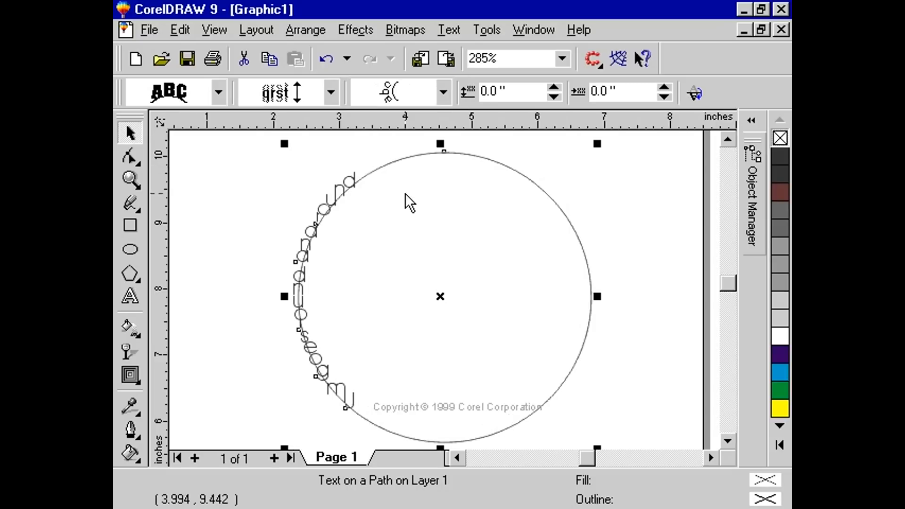
{"action": "mouse_move", "coordinate": [517, 91]}
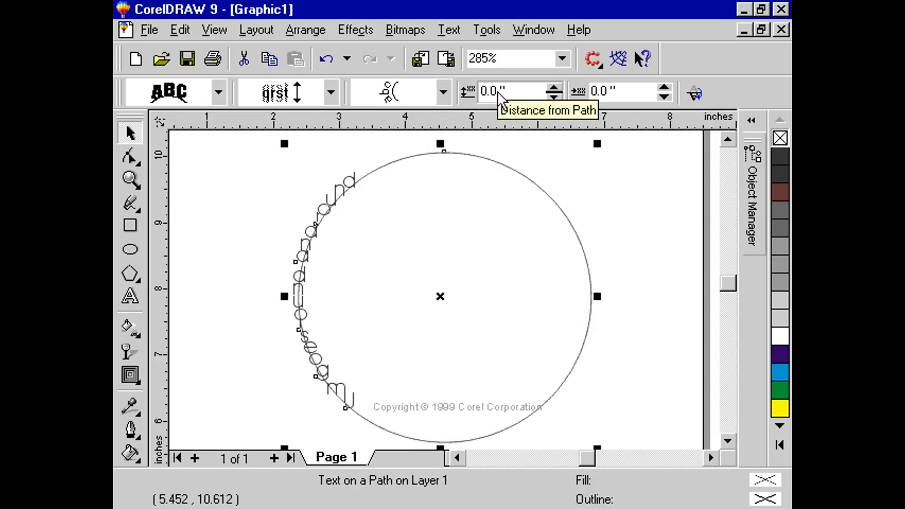
Step: Set Distance from Path to 0.5 inch and Horizontal Offset to 0.75 inch
{"action": "left_click", "coordinate": [517, 91]}
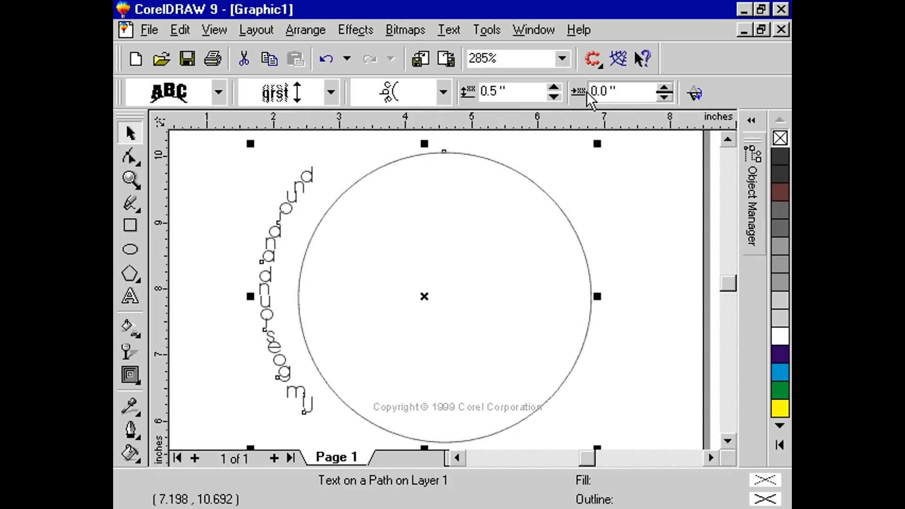
{"action": "left_click", "coordinate": [620, 91]}
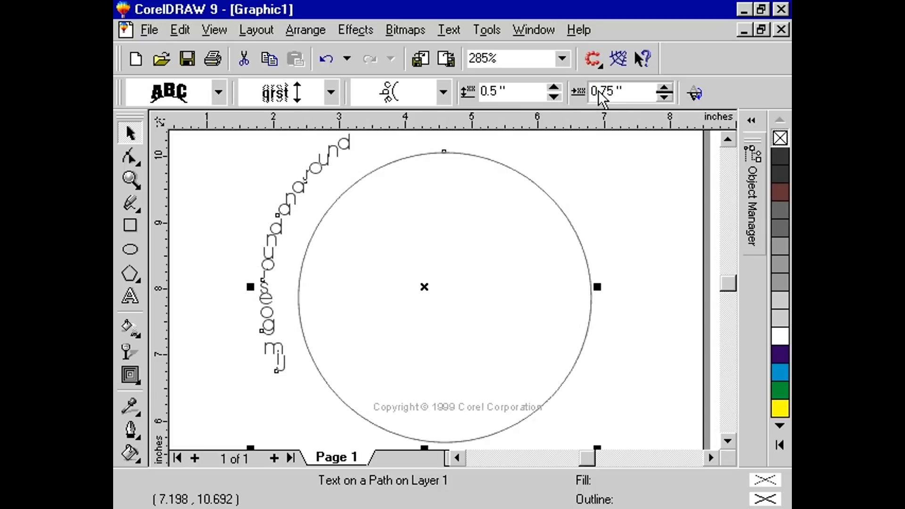
{"action": "mouse_move", "coordinate": [639, 101]}
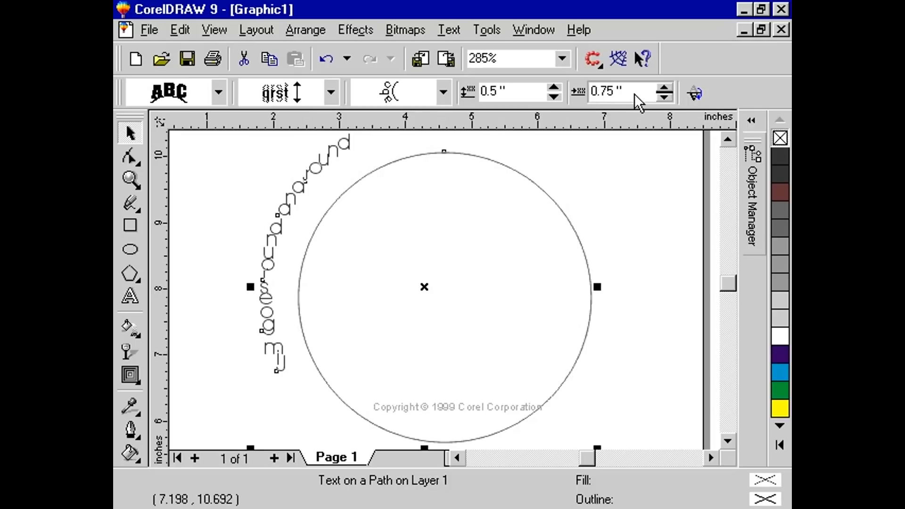
{"action": "mouse_move", "coordinate": [695, 96]}
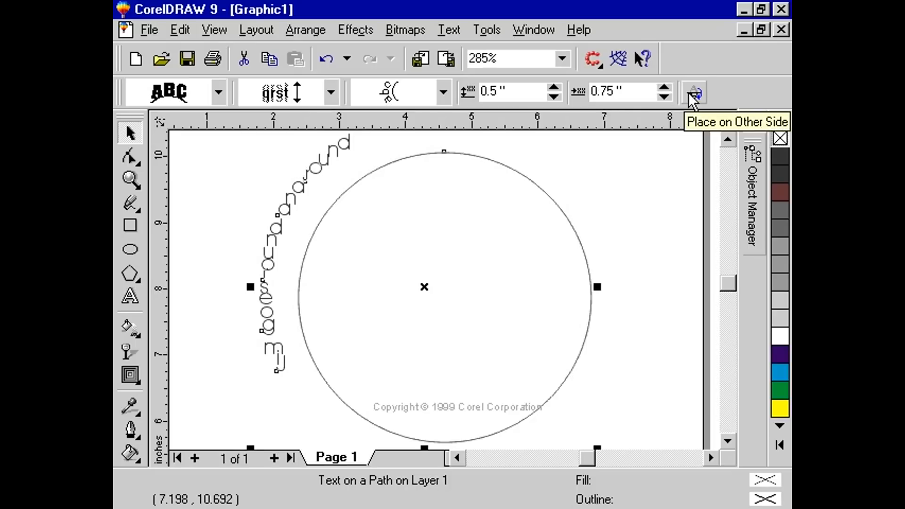